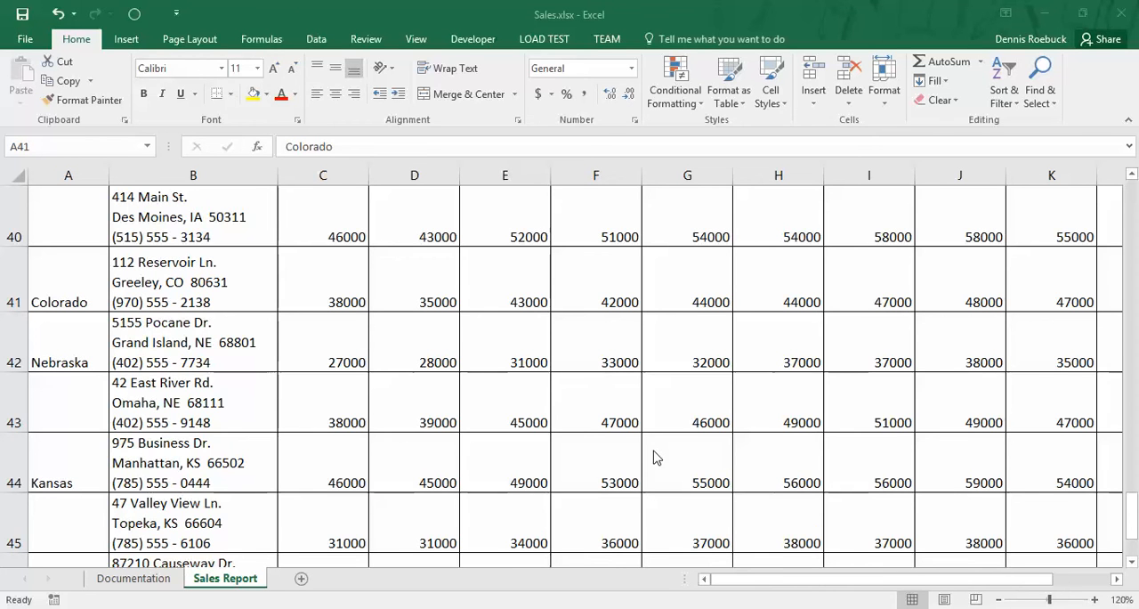
{"action": "mouse_move", "coordinate": [89, 288]}
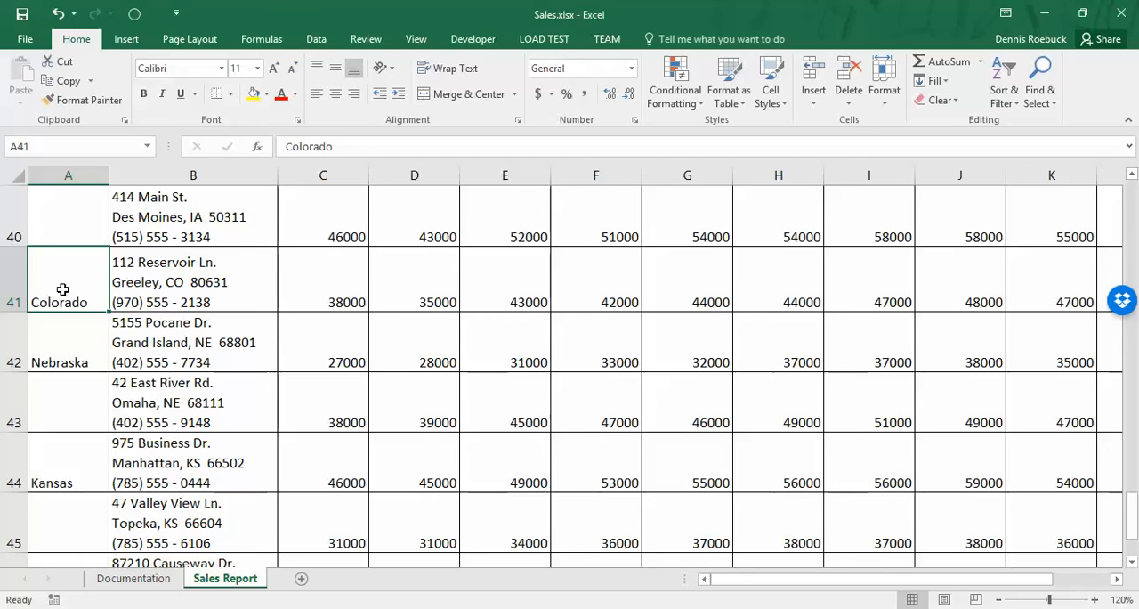
{"action": "mouse_move", "coordinate": [72, 284]}
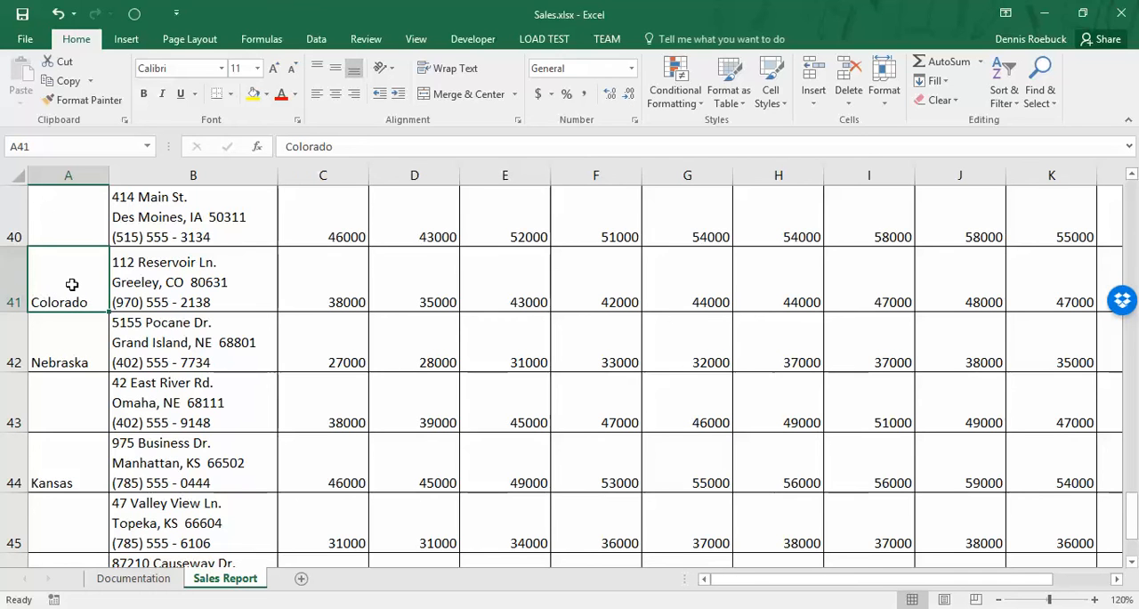
{"action": "mouse_move", "coordinate": [70, 313]}
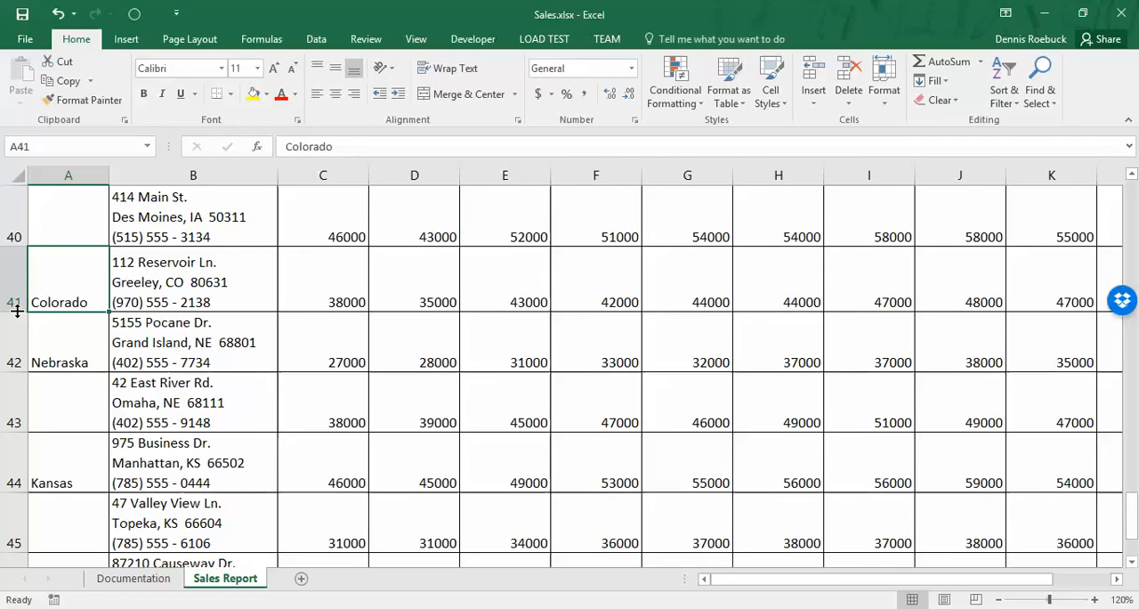
- Drag row 41's border taller toward 75 points, then open the Format dropdown
{"action": "left_click_drag", "start_coordinate": [13, 302], "coordinate": [13, 320]}
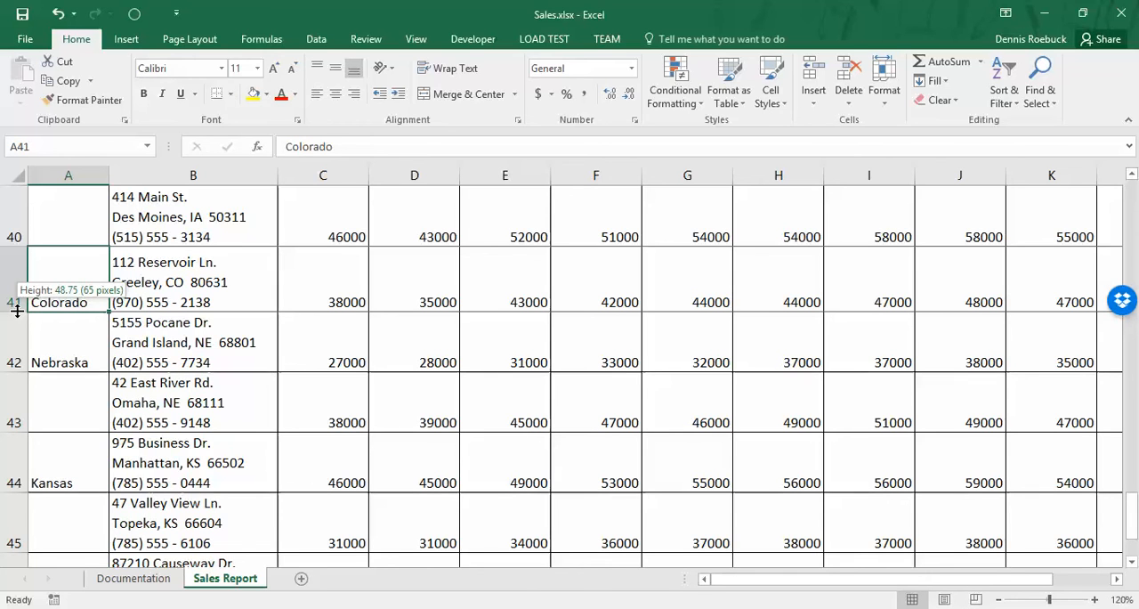
{"action": "left_click_drag", "start_coordinate": [14, 316], "coordinate": [14, 328]}
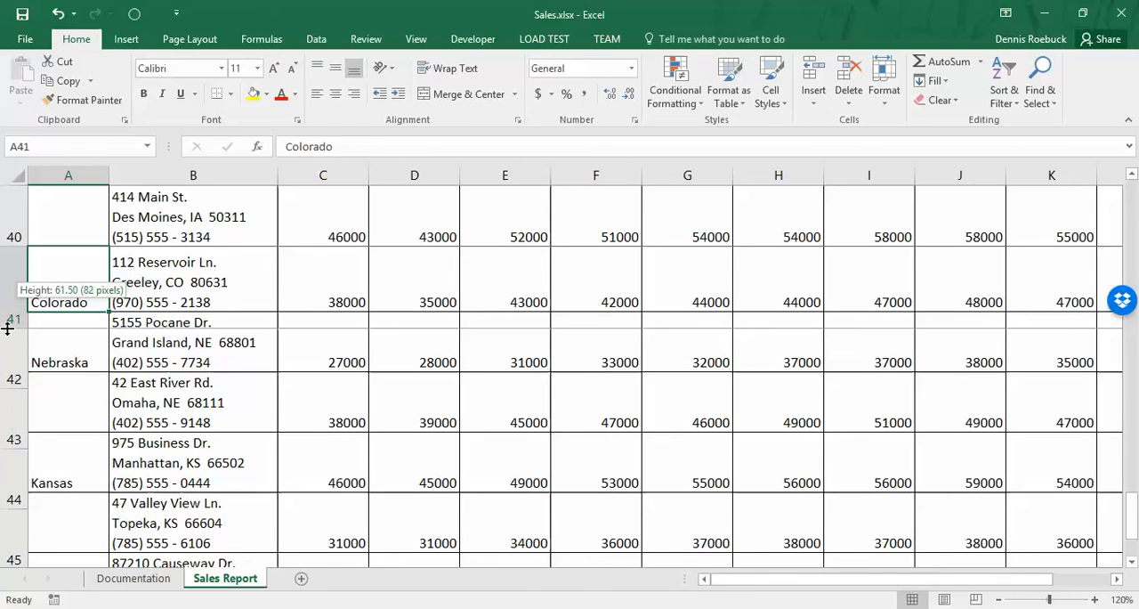
{"action": "left_click_drag", "start_coordinate": [9, 318], "coordinate": [9, 329]}
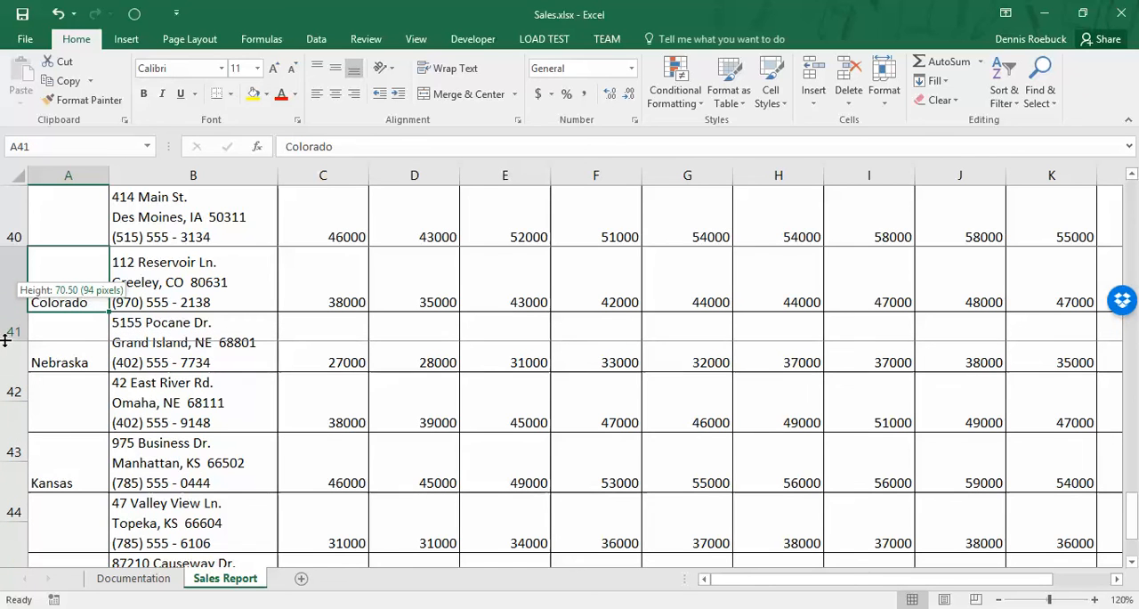
{"action": "left_click_drag", "start_coordinate": [7, 341], "coordinate": [7, 344]}
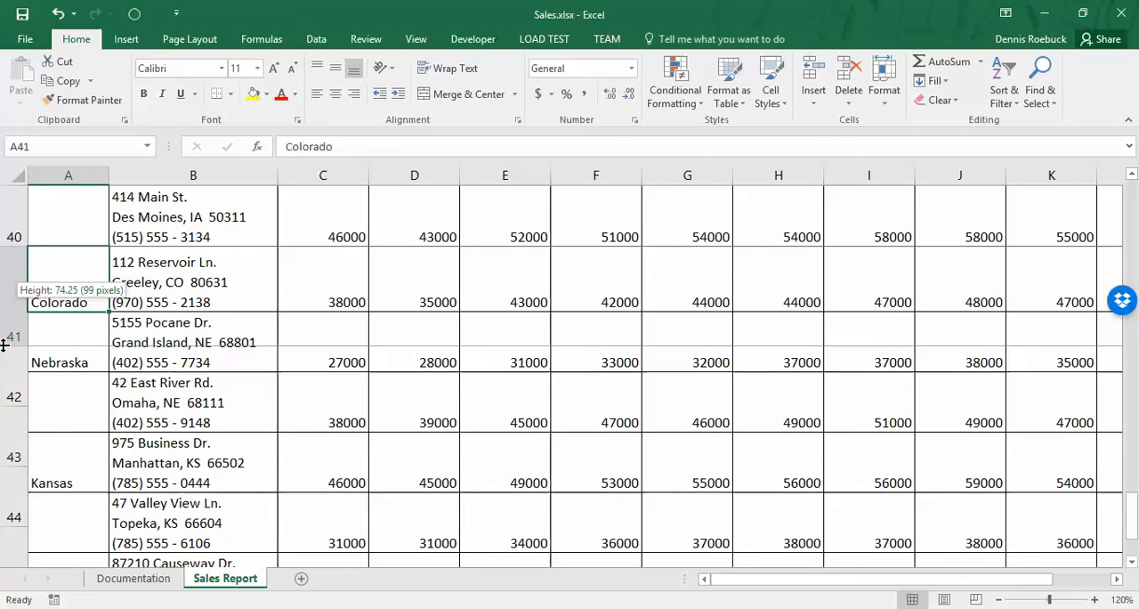
{"action": "left_click_drag", "start_coordinate": [5, 340], "coordinate": [5, 341]}
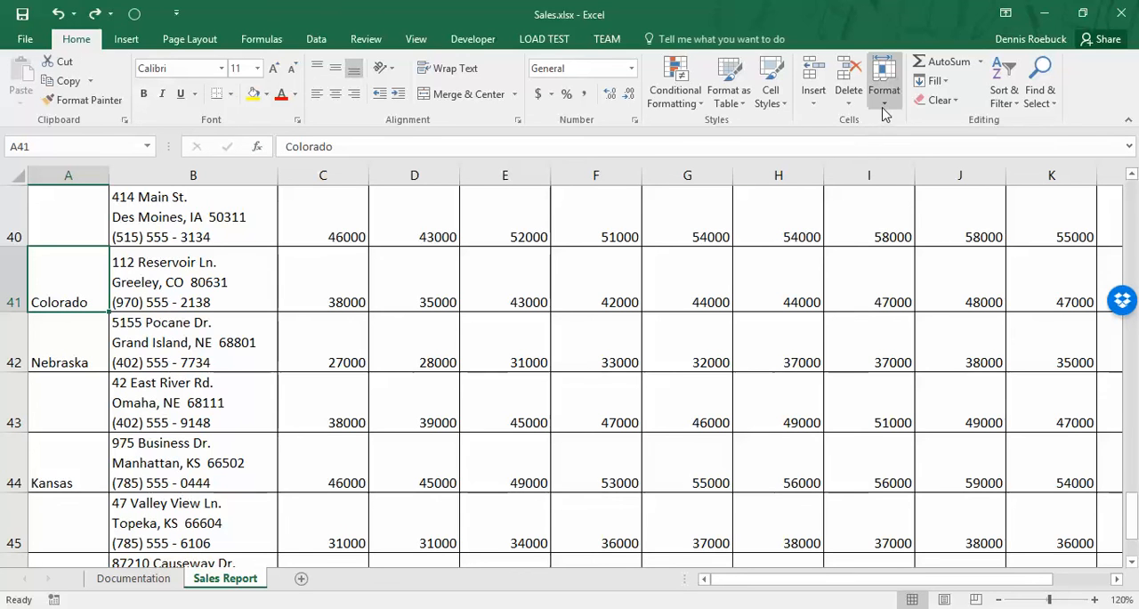
{"action": "left_click", "coordinate": [884, 84]}
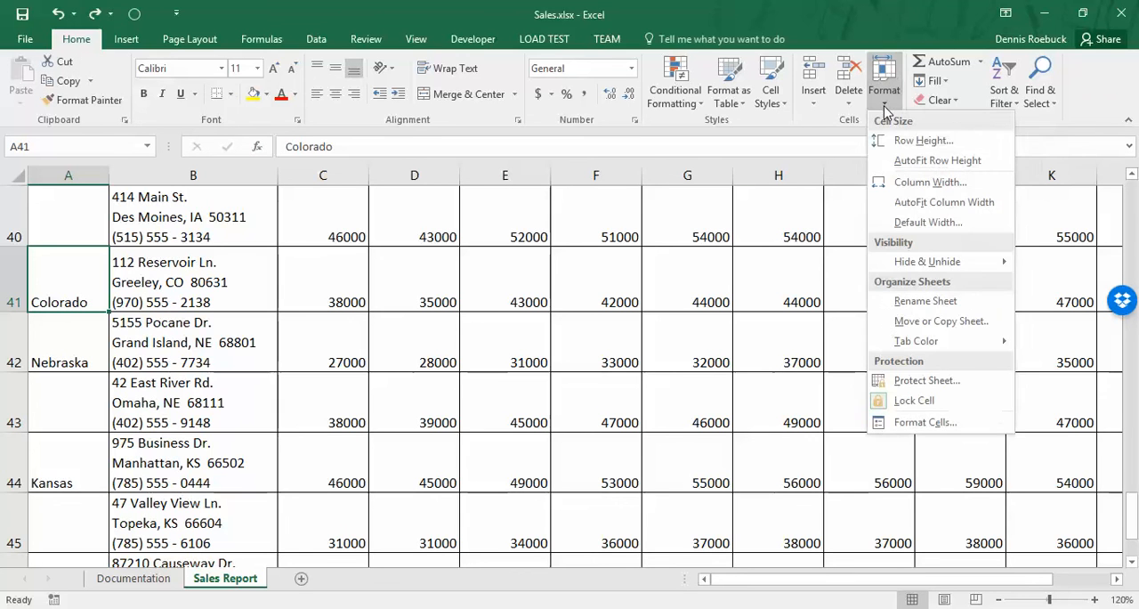
{"action": "mouse_move", "coordinate": [943, 202]}
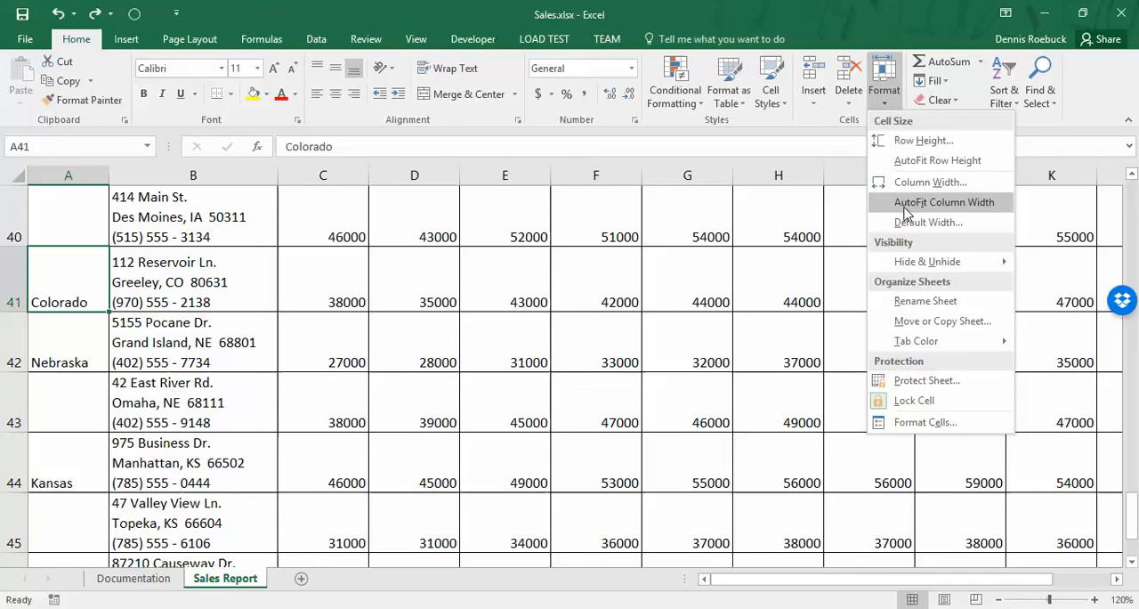
{"action": "mouse_move", "coordinate": [923, 141]}
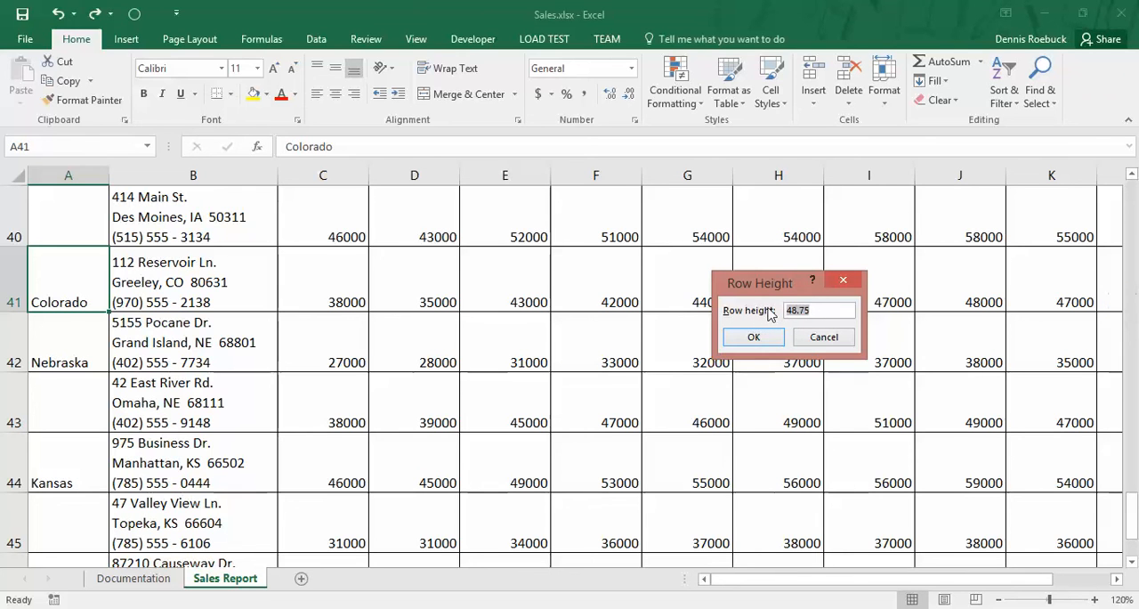
- Enter 75 as the Row Height for the Colorado row and confirm
{"action": "type", "text": "75"}
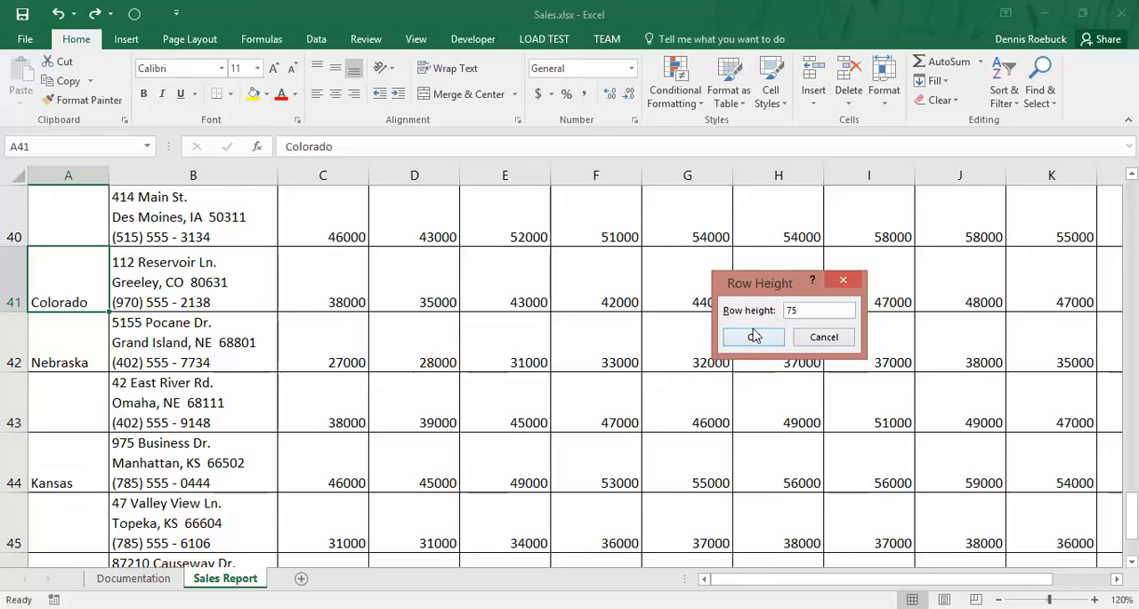
{"action": "left_click", "coordinate": [753, 336]}
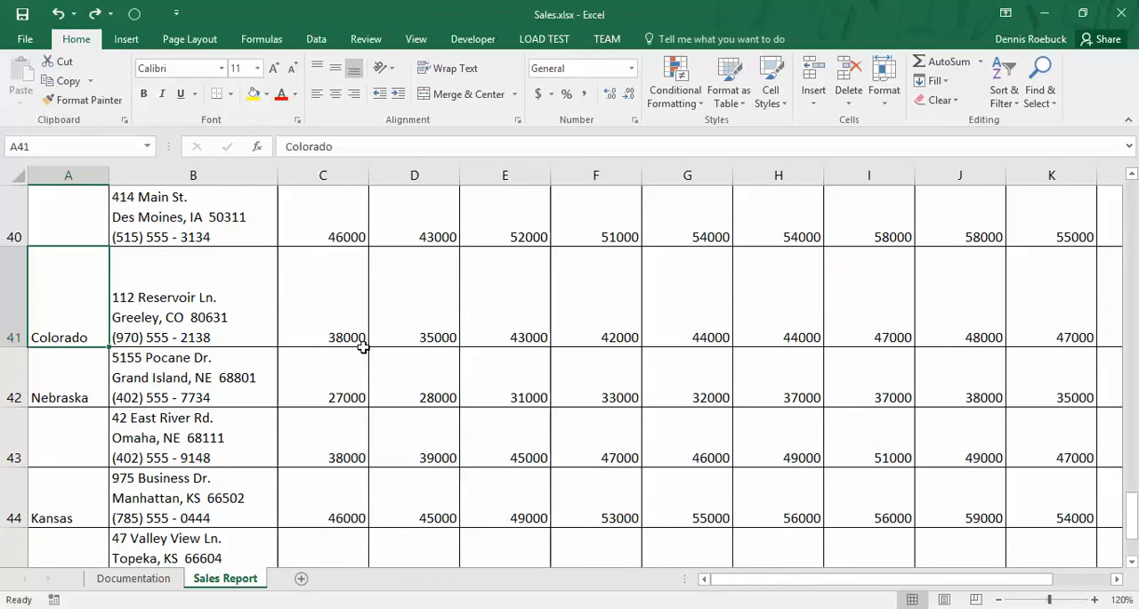